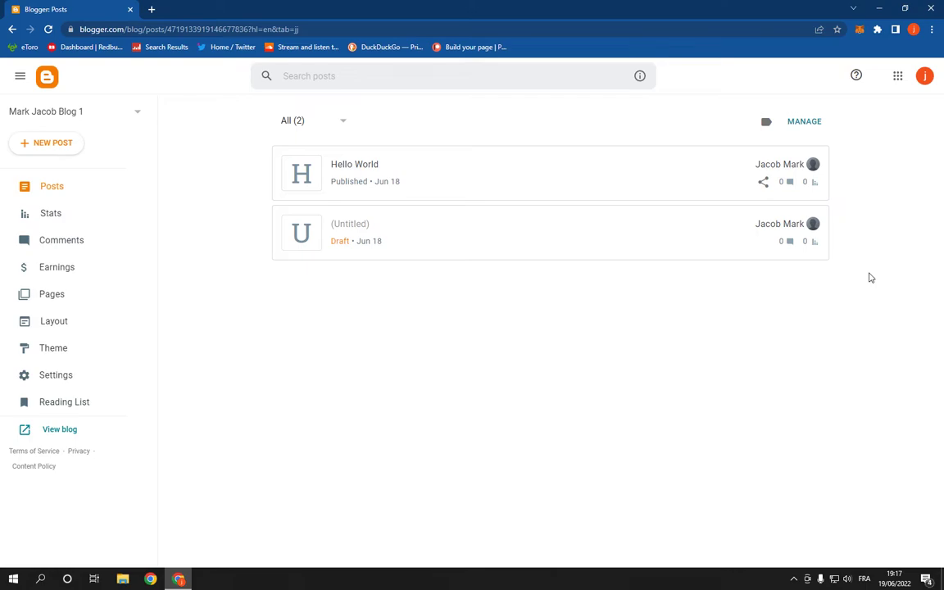
mouse_move(56, 375)
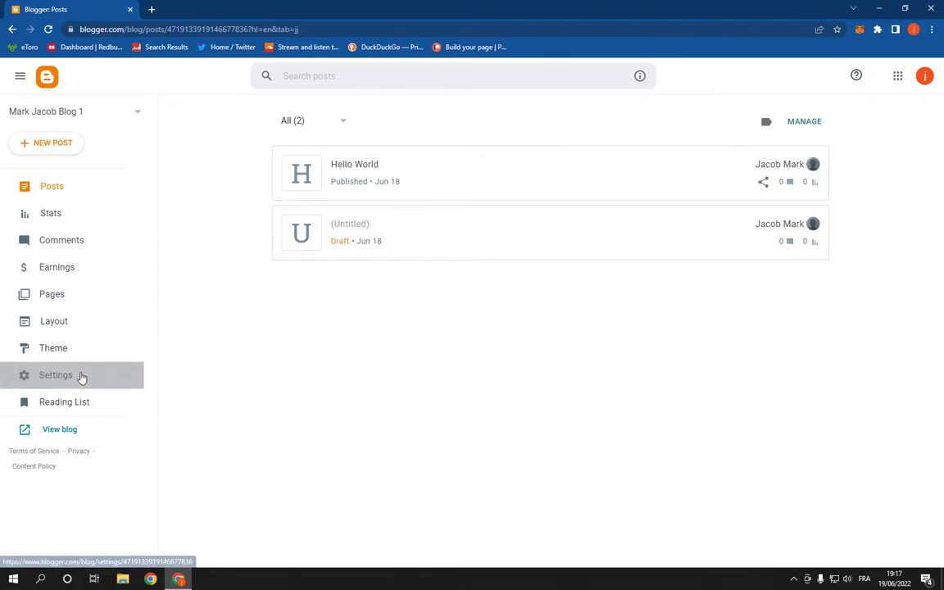
Open Settings from the sidebar and scroll down to the General section near the end
click(56, 374)
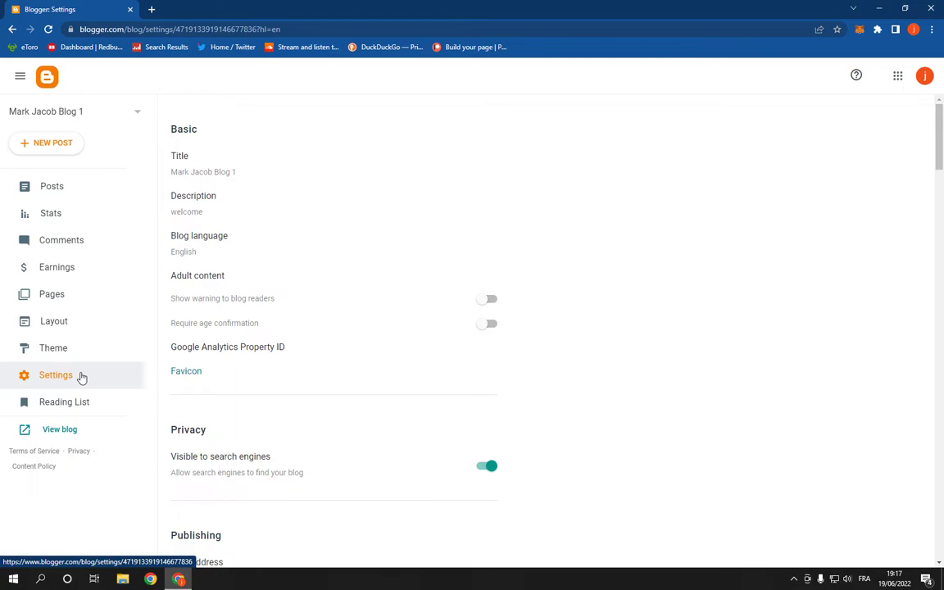
scroll(down, 3)
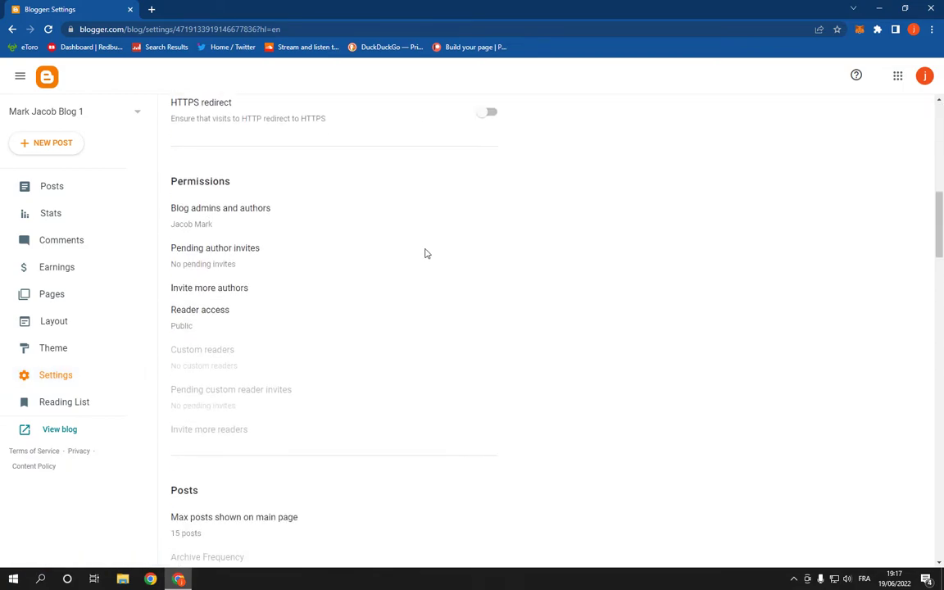
scroll(down, 3)
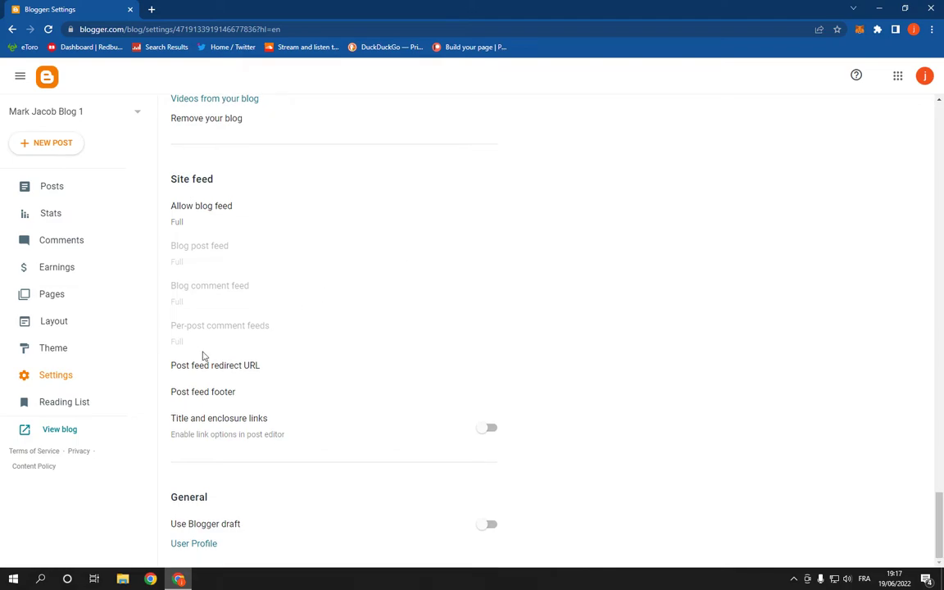
double_click(189, 496)
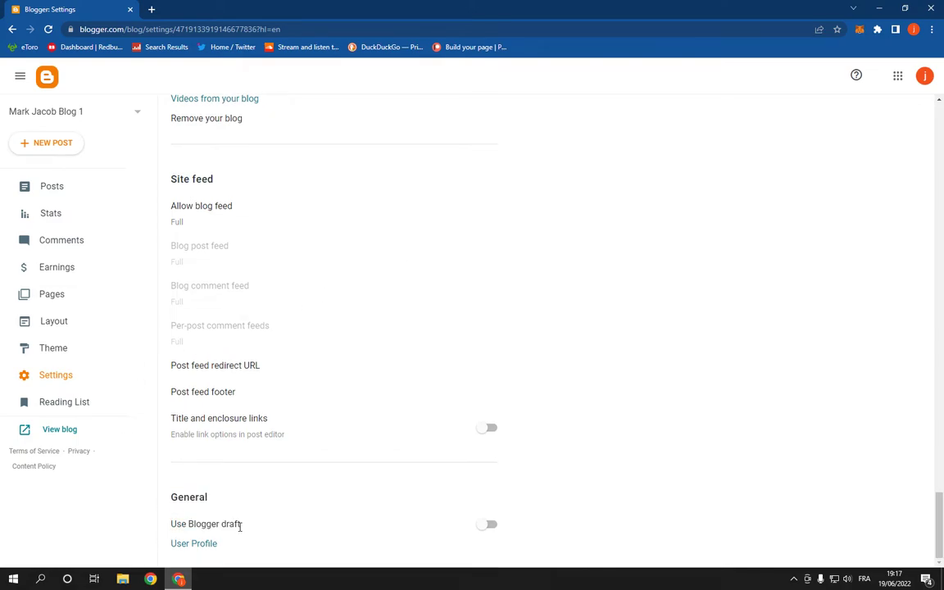
click(487, 525)
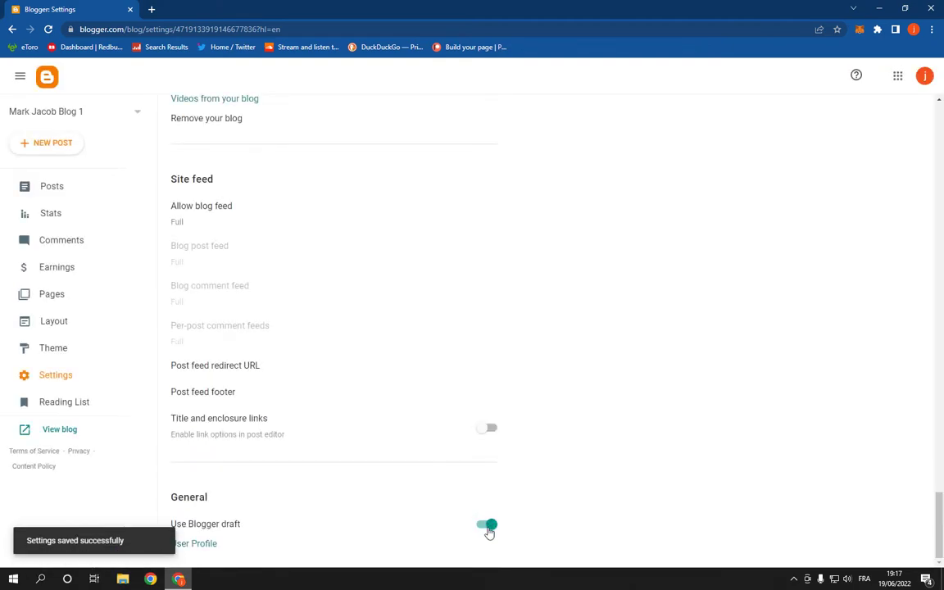
click(486, 524)
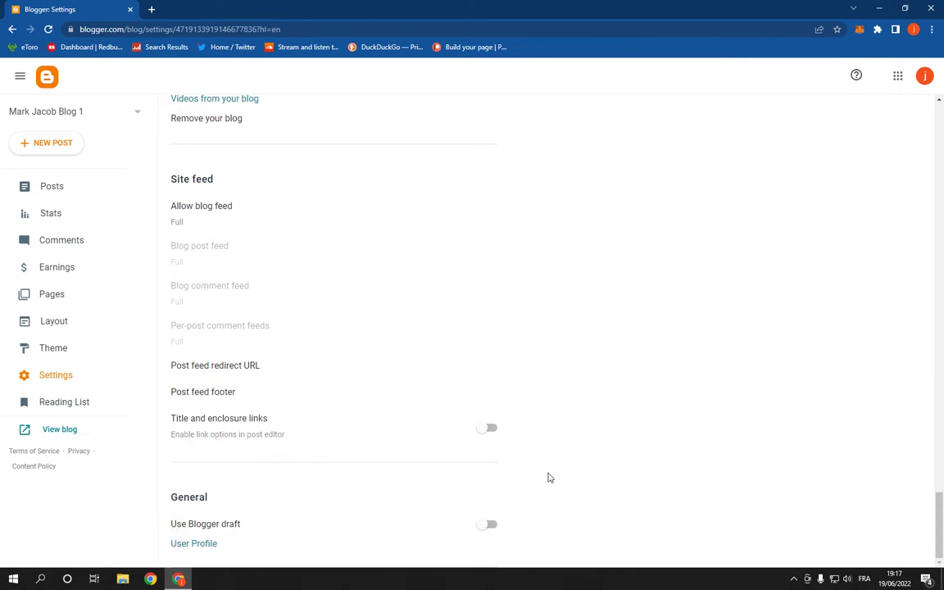
mouse_move(536, 495)
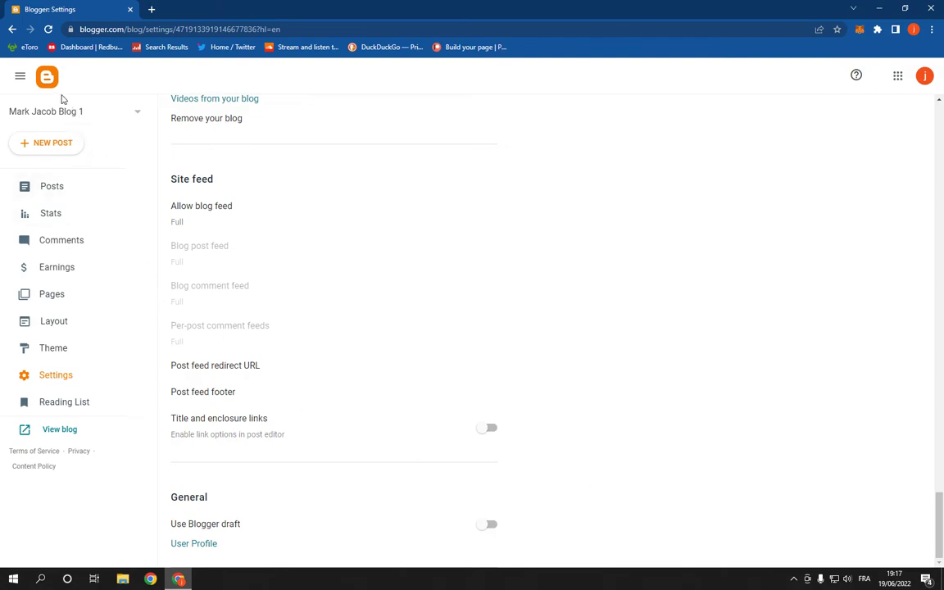
mouse_move(307, 261)
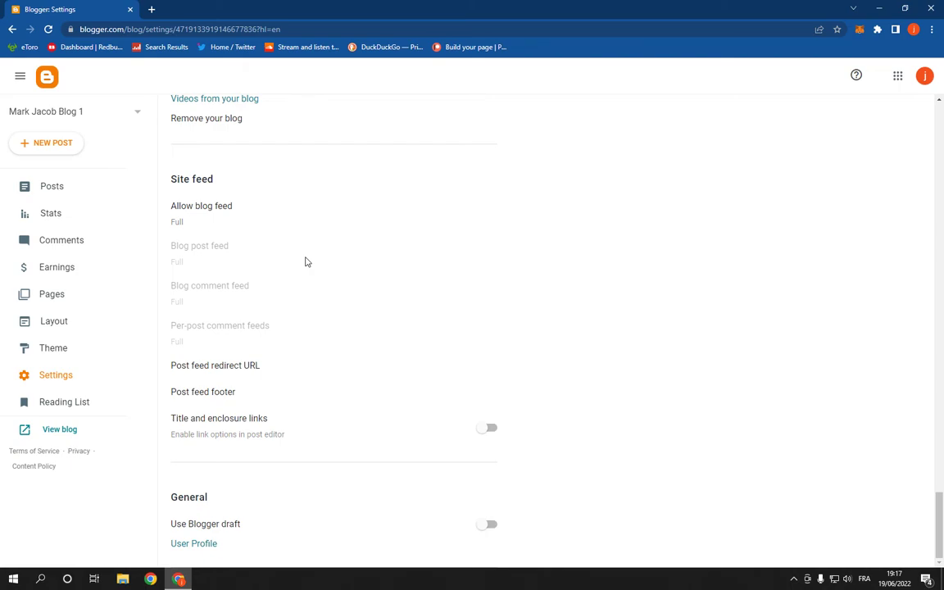
mouse_move(310, 262)
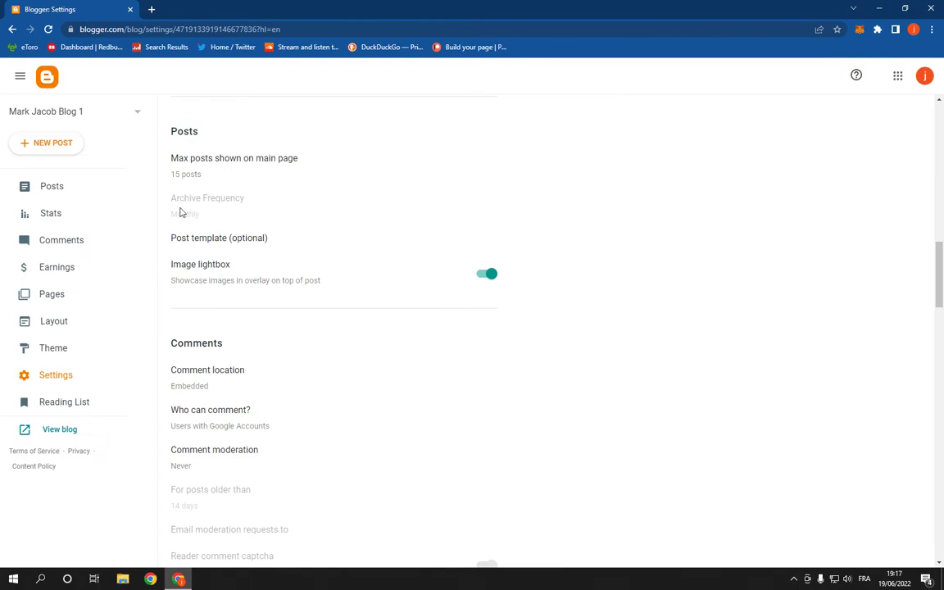
click(47, 76)
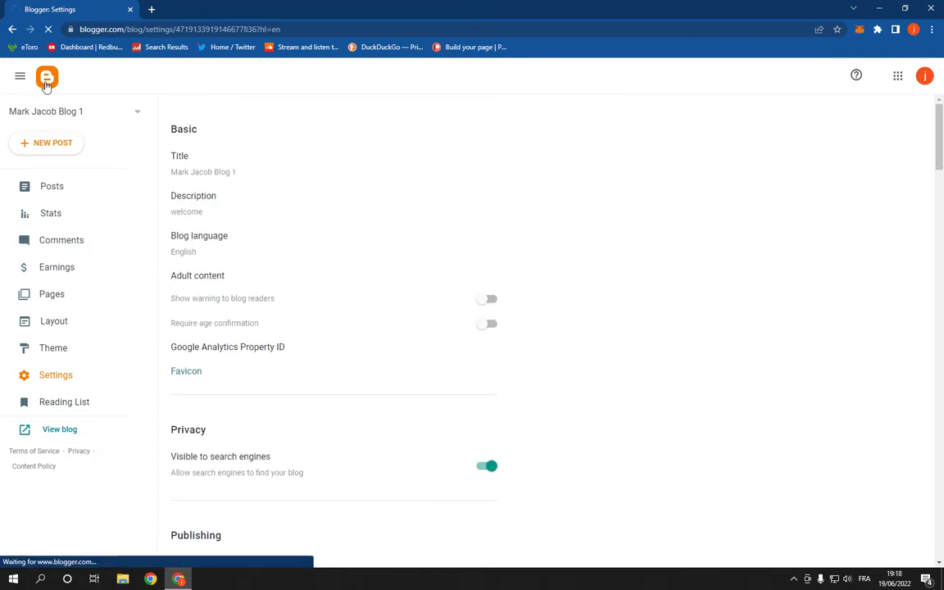